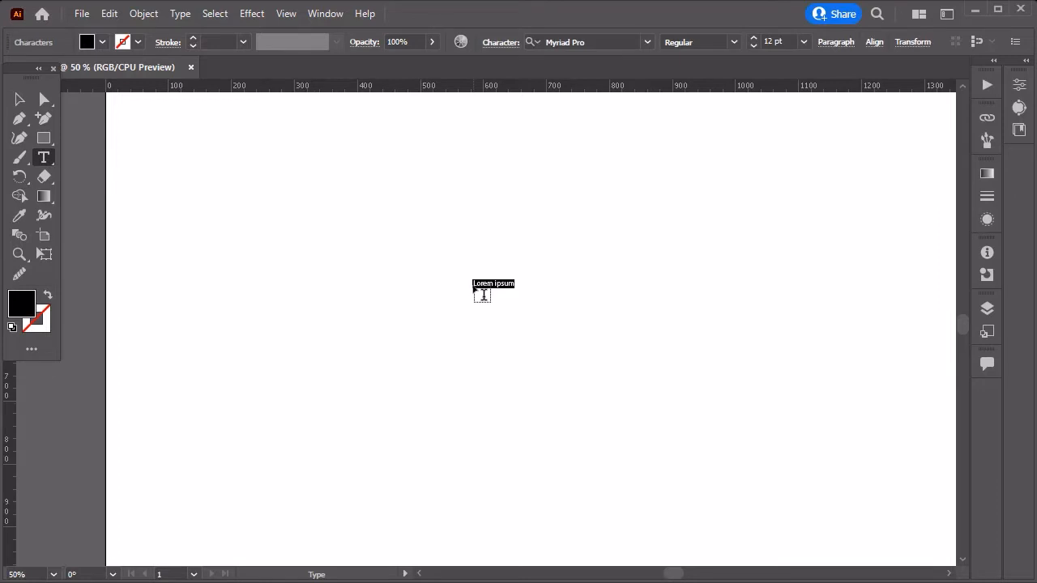
- Type the word 'oceano' on the artboard and select the text object
type("ocean")
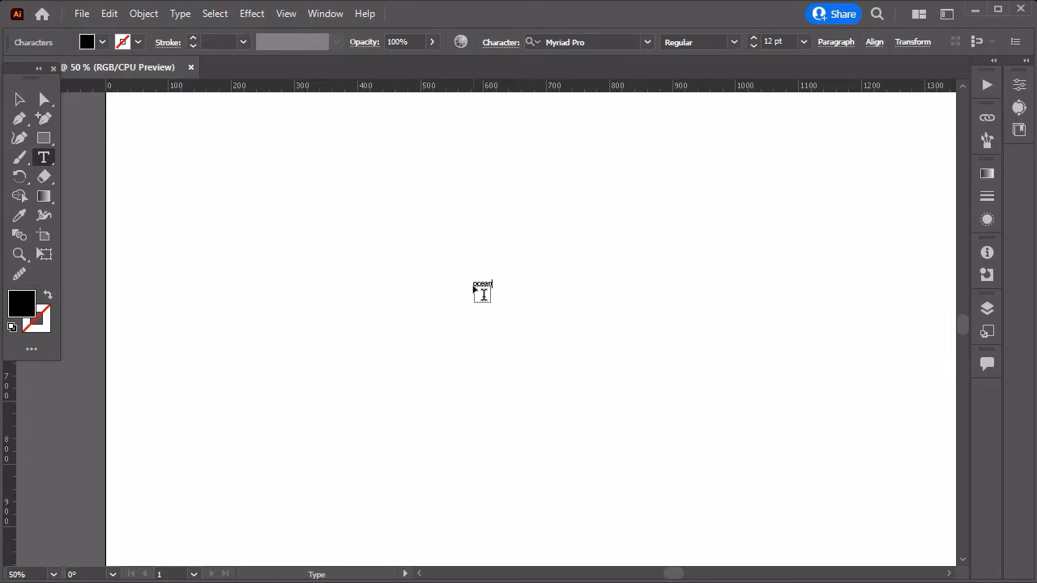
left_click(20, 99)
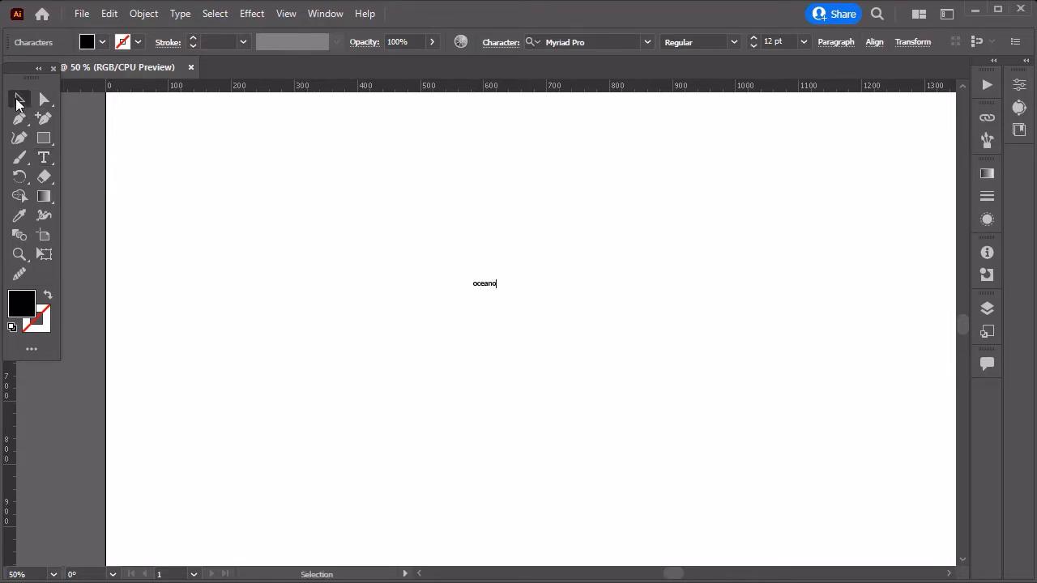
left_click(20, 98)
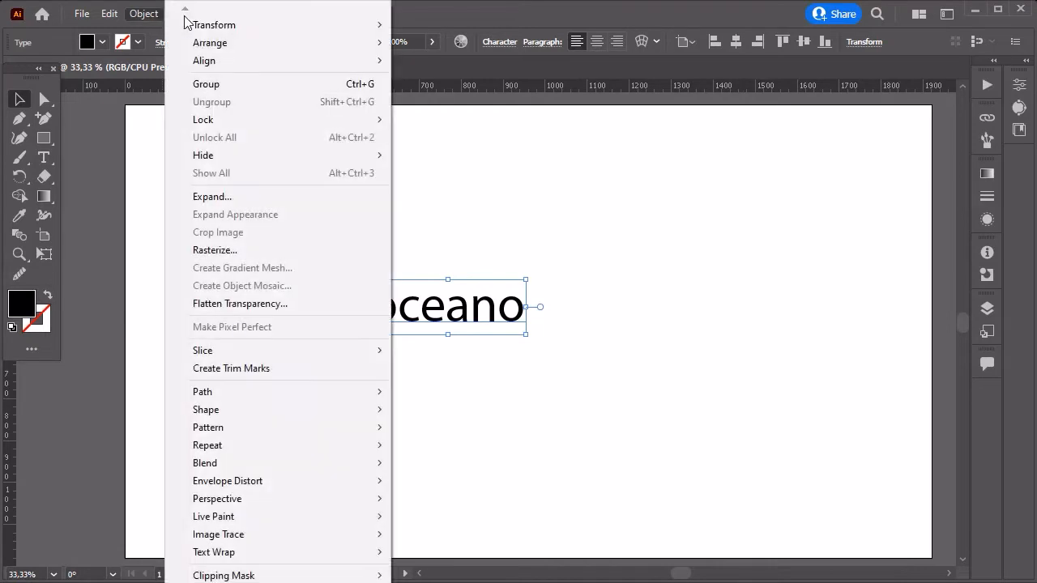
- Change the word to uppercase 'OCEANO' and set it in the BoomBox 2 typeface
left_click(180, 13)
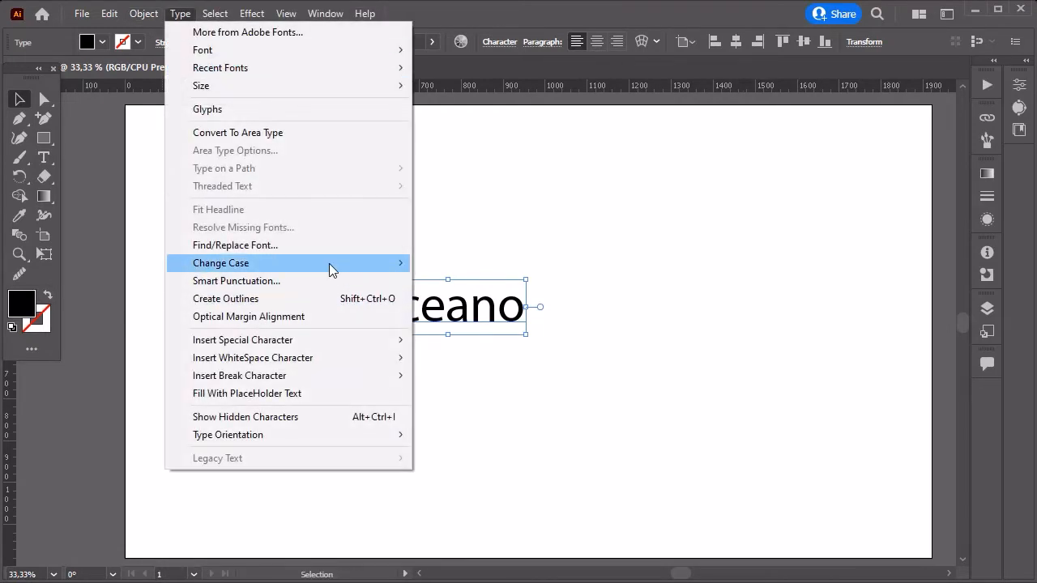
left_click(221, 263)
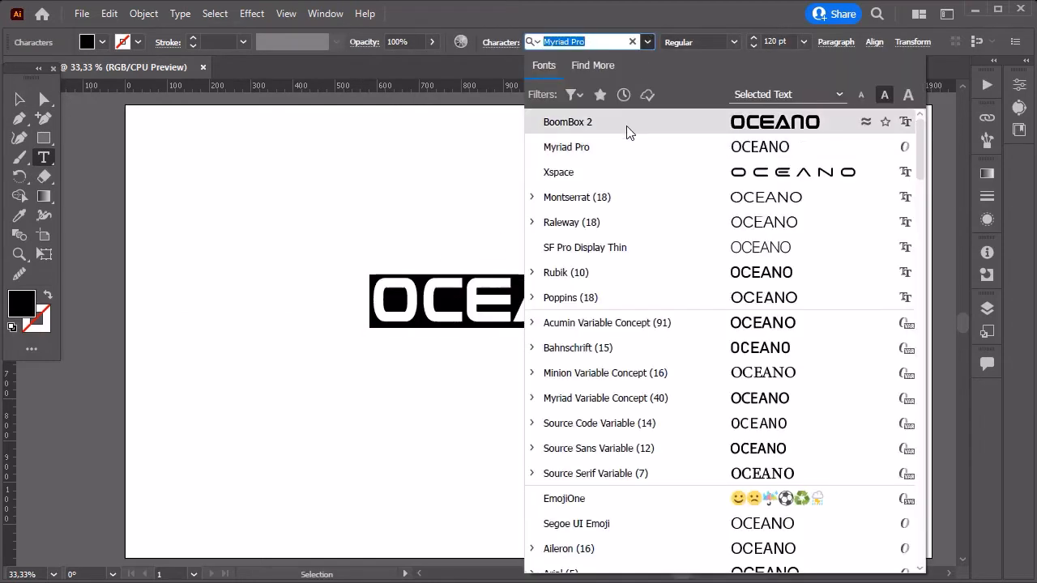
left_click(567, 121)
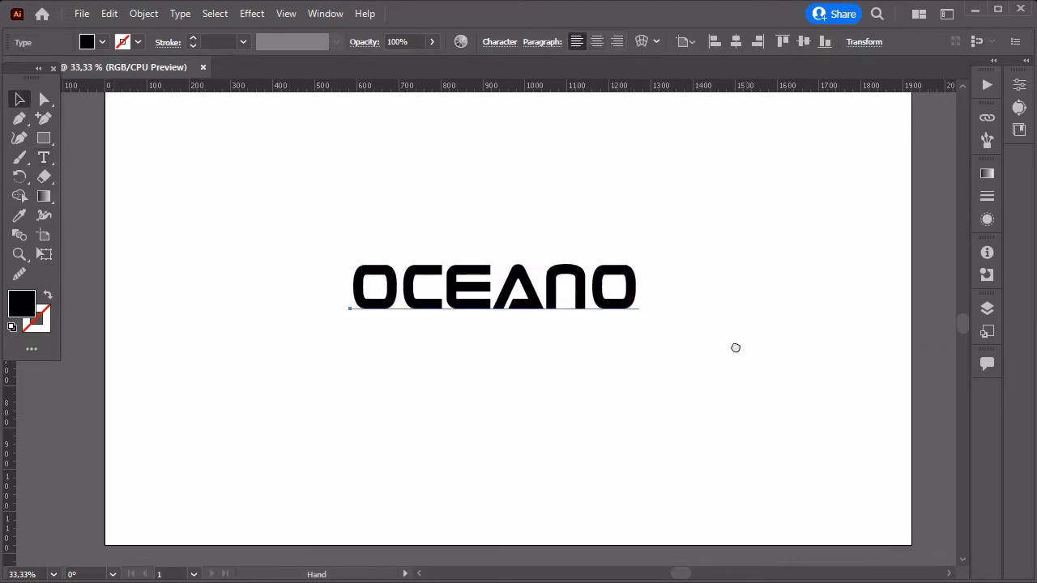
- Bring the artboard top into view and expand the OCEANO text into vector shapes
left_click(494, 292)
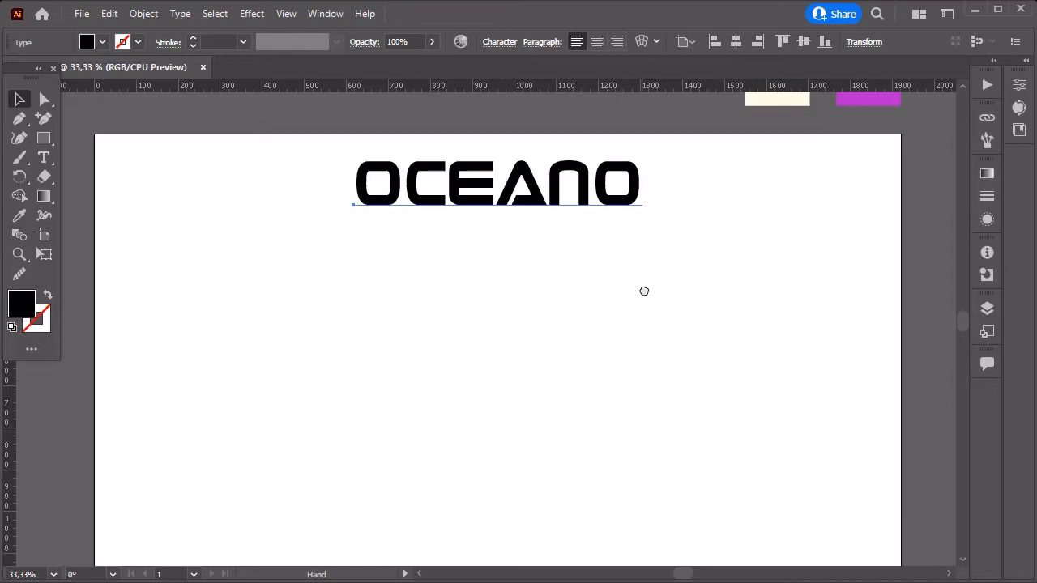
left_click(496, 183)
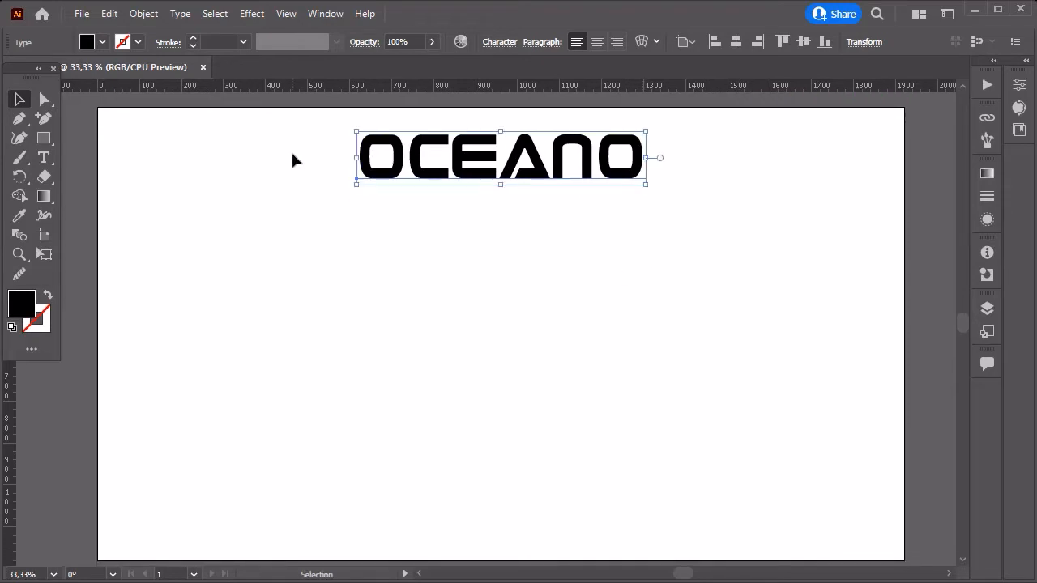
left_click(143, 13)
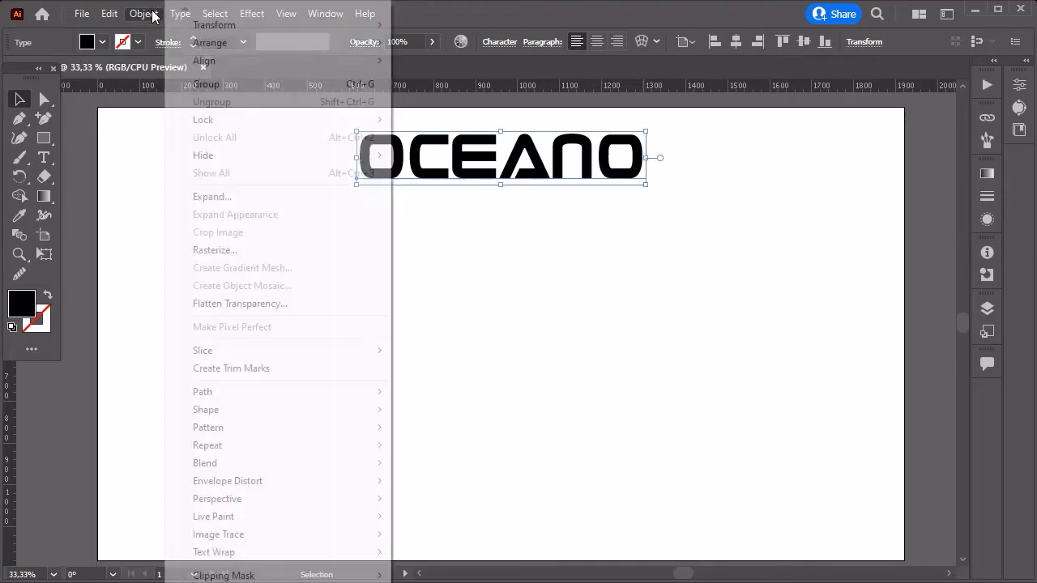
left_click(211, 196)
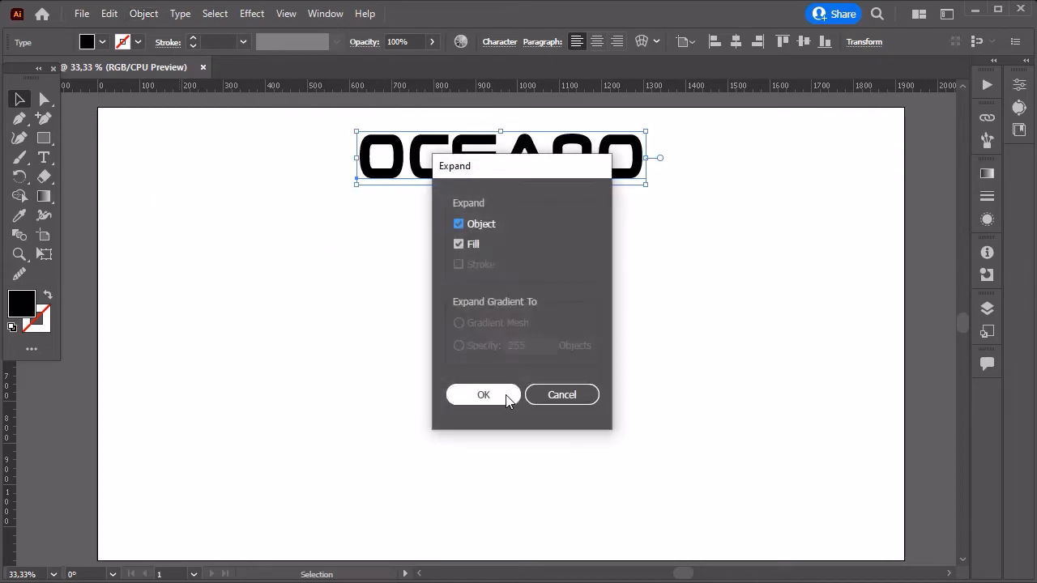
left_click(483, 394)
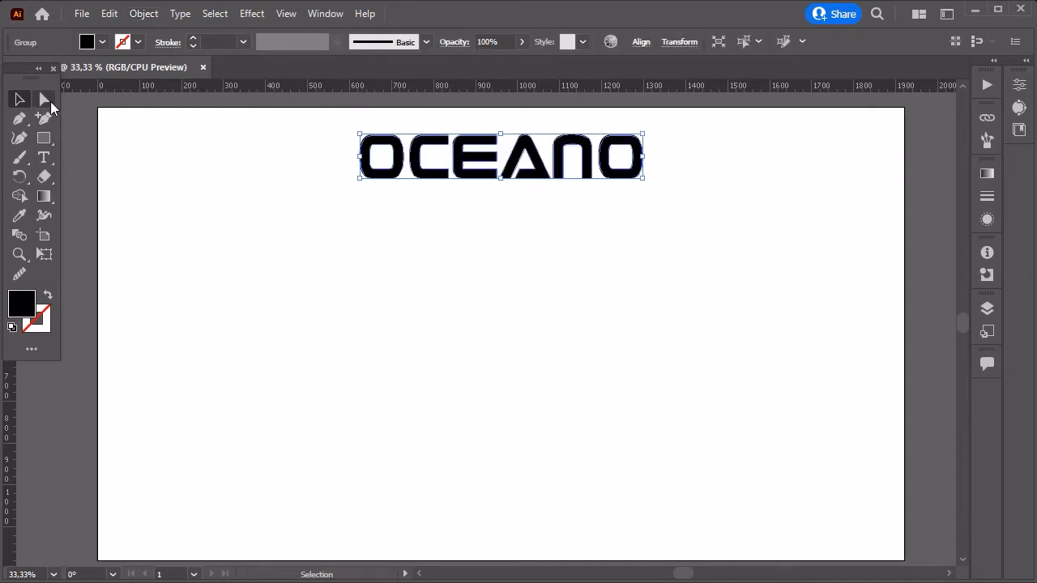
- Drag the letters' anchor points to make OCEANO tall and narrow across the artboard
left_click(44, 99)
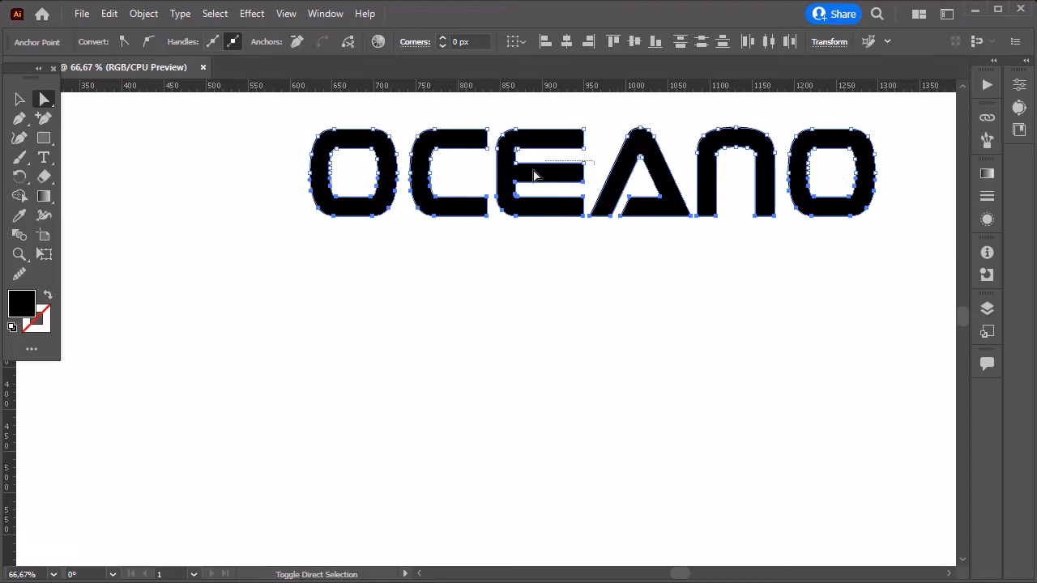
key("ctrl+minus")
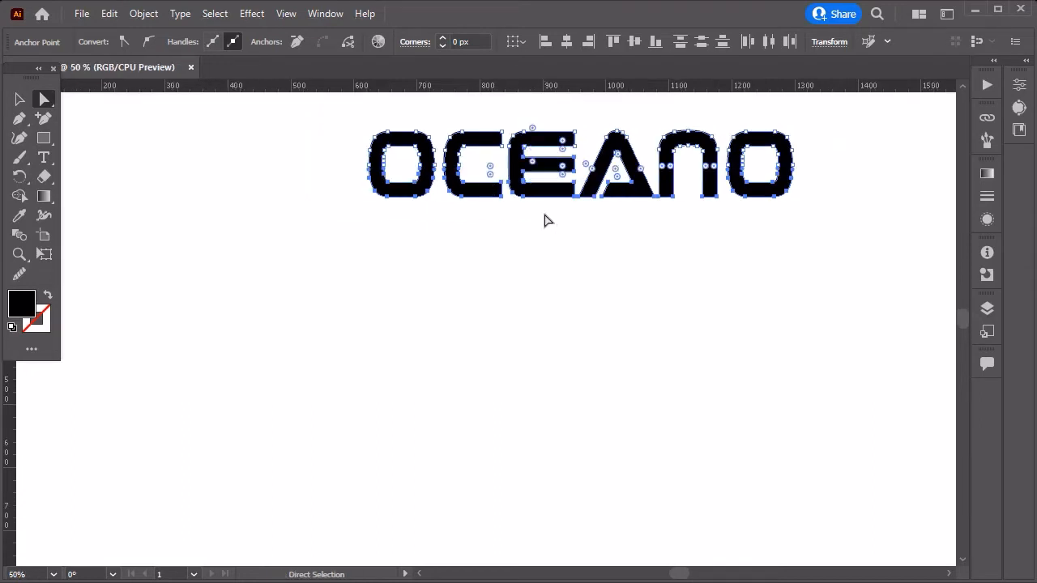
scroll("down", 3)
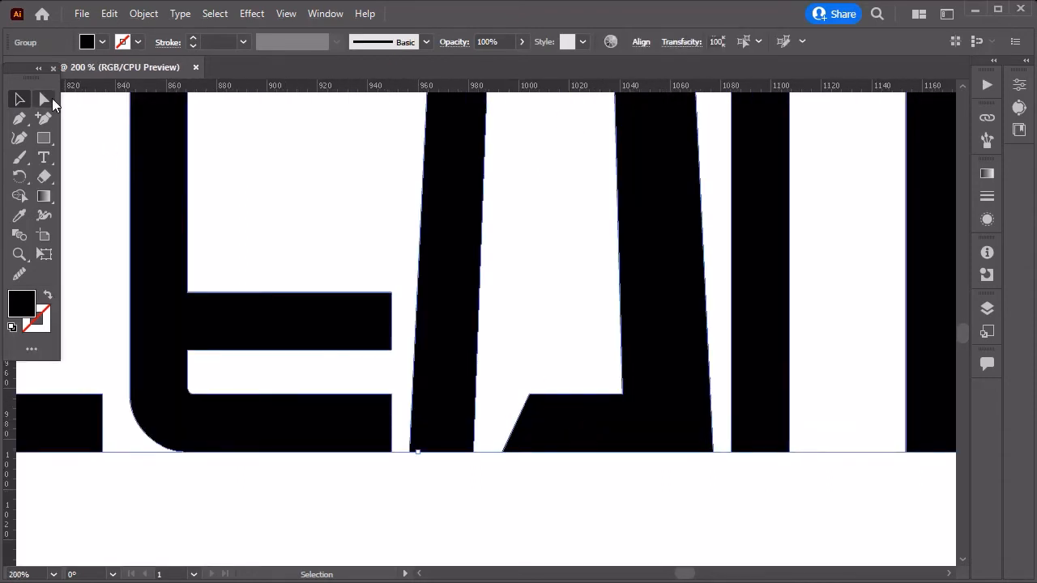
left_click(43, 99)
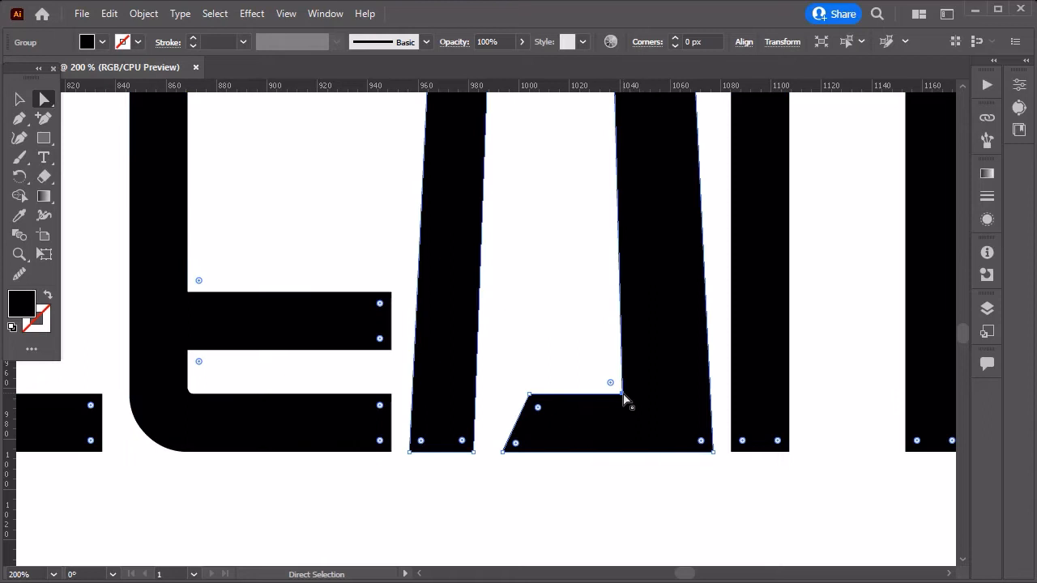
left_click(611, 382)
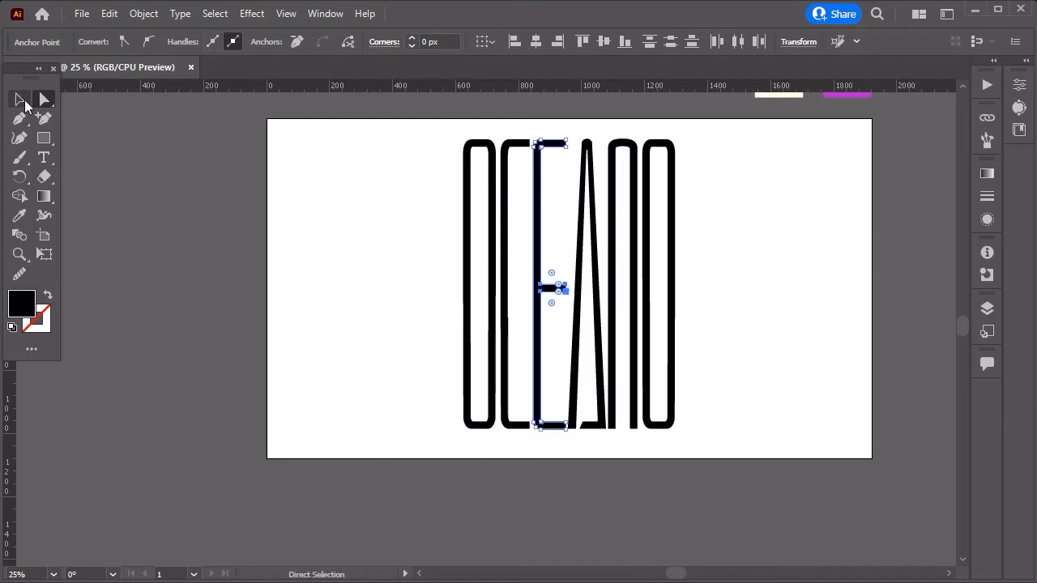
left_click(19, 99)
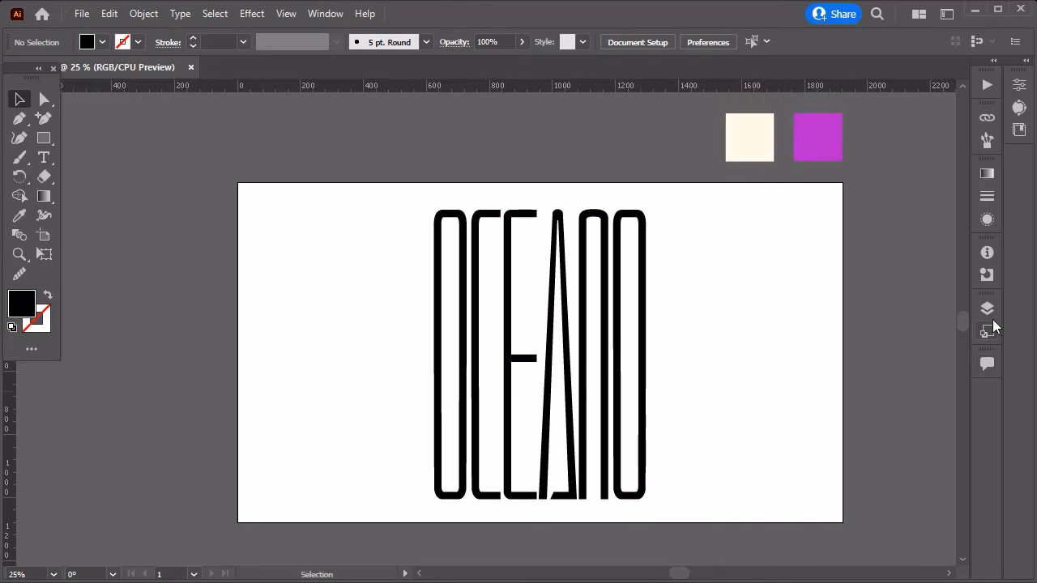
- Move the empty layer below the lettering layer and collapse the layers list
left_click(987, 308)
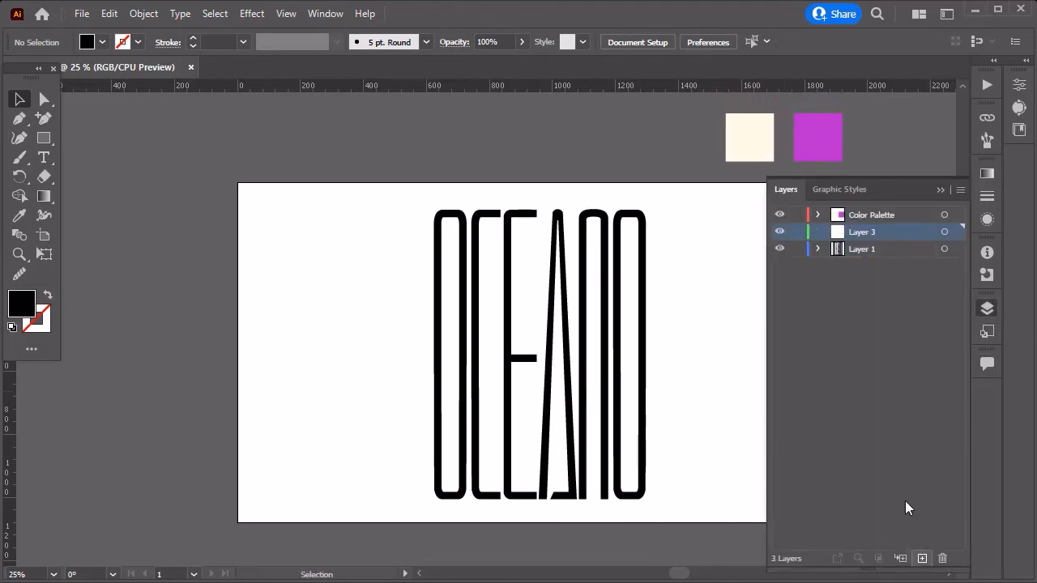
left_click_drag(862, 232, 862, 249)
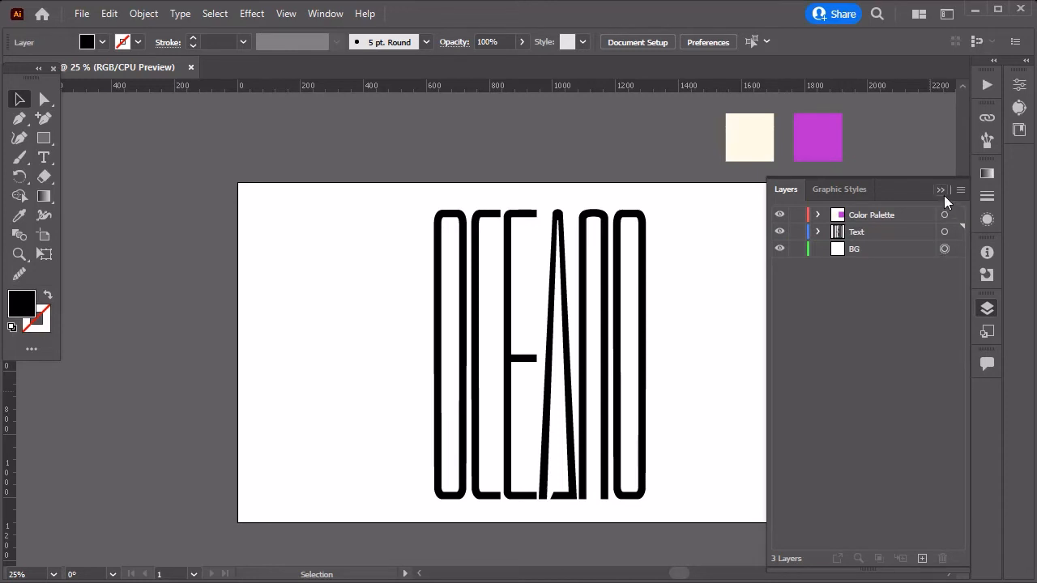
left_click(941, 190)
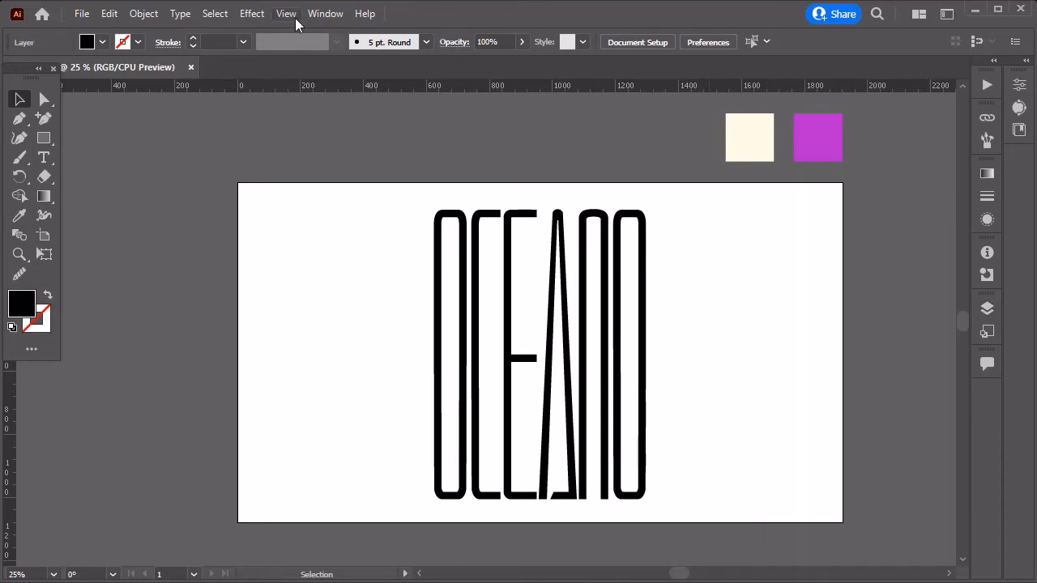
- Draw a rectangle covering the whole artboard
left_click(286, 12)
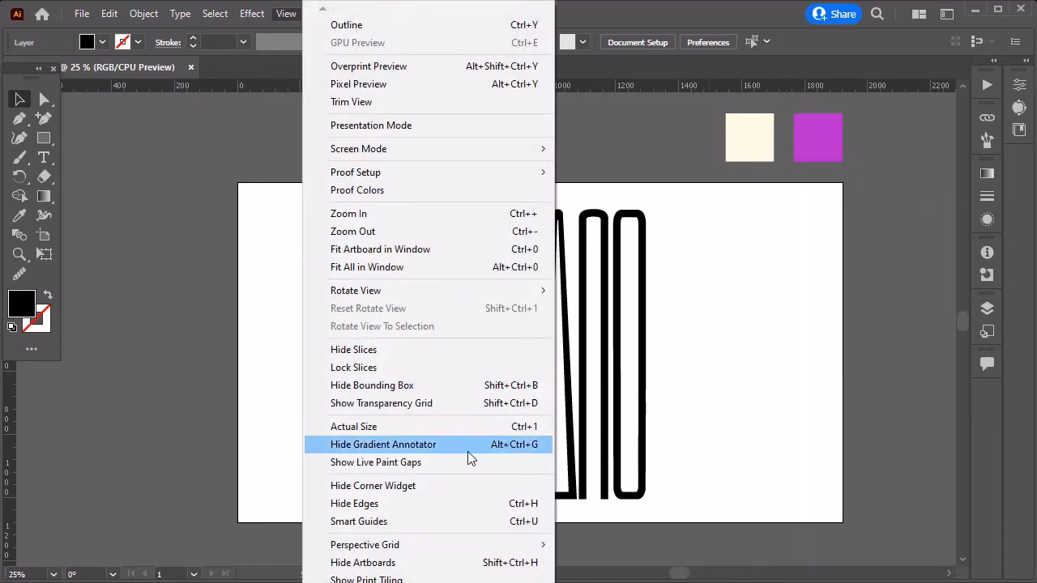
left_click(383, 444)
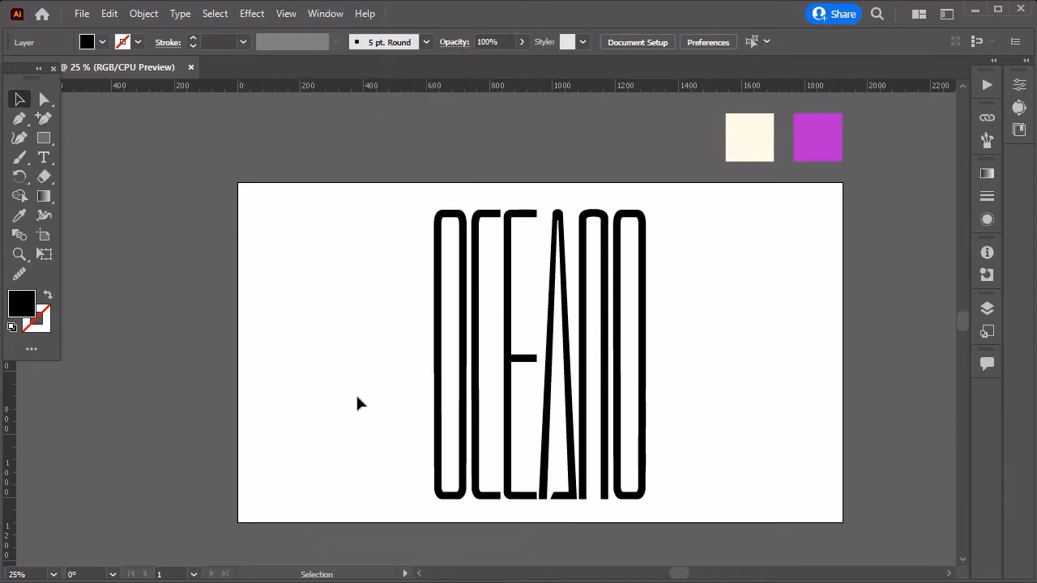
left_click(44, 138)
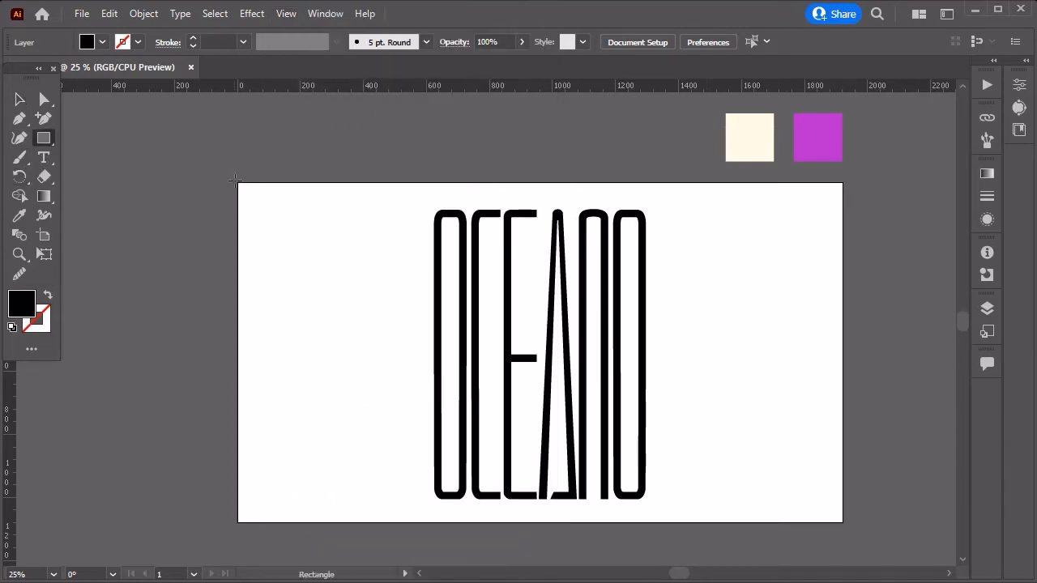
left_click_drag(237, 182, 842, 526)
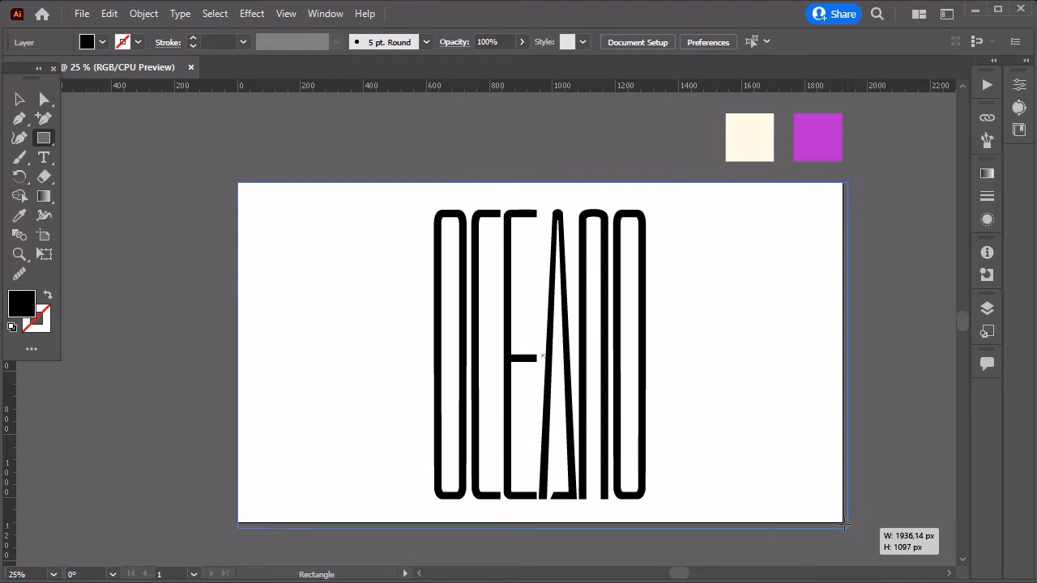
left_click_drag(249, 193, 830, 511)
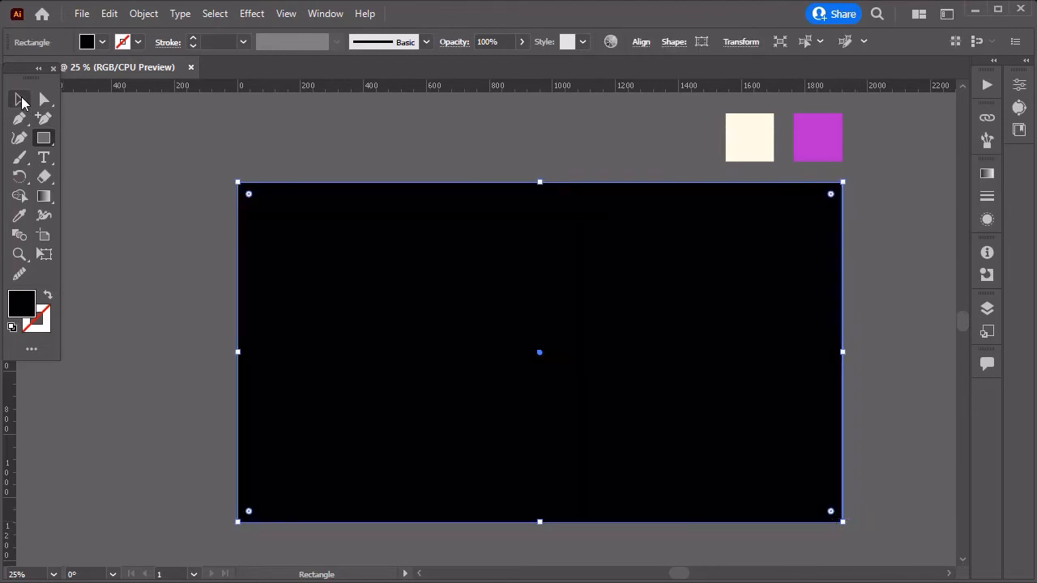
- Fill the rectangle with the magenta swatch colour using the Eyedropper
left_click(19, 215)
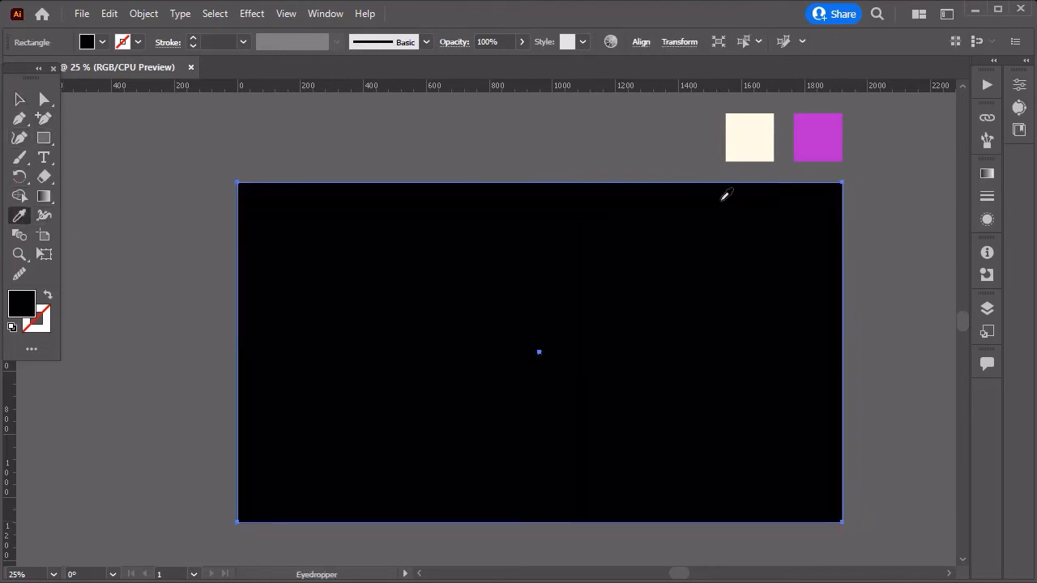
left_click(818, 137)
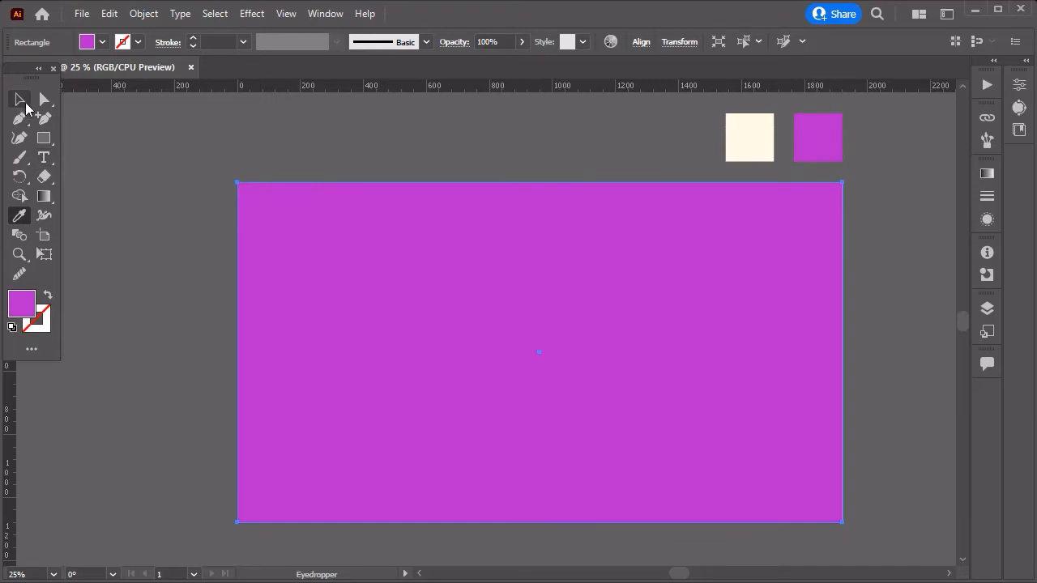
left_click(987, 308)
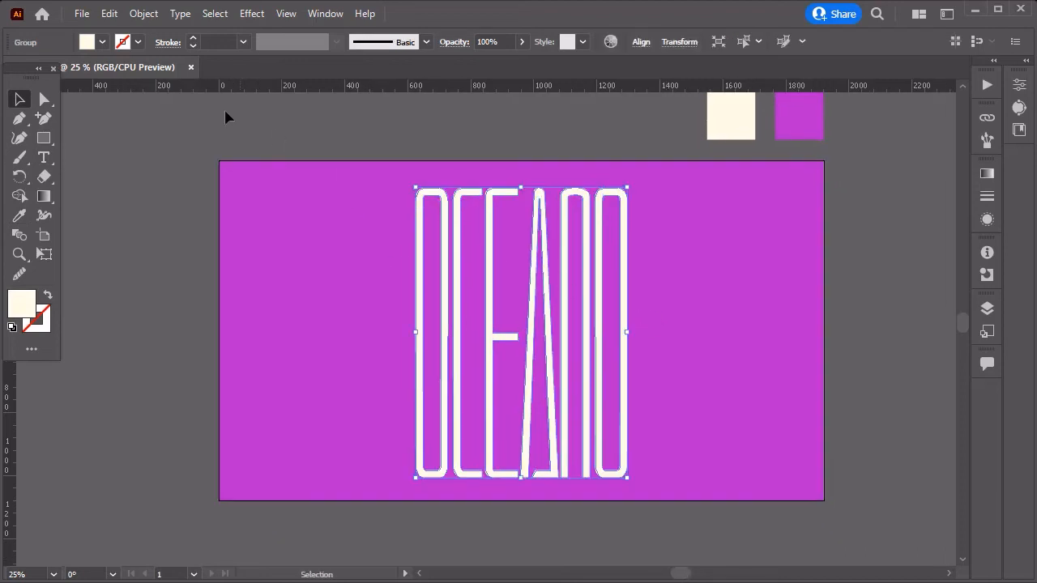
- Apply Envelope Distort > Make with Mesh to OCEANO with 6 rows and 2 columns
left_click(143, 13)
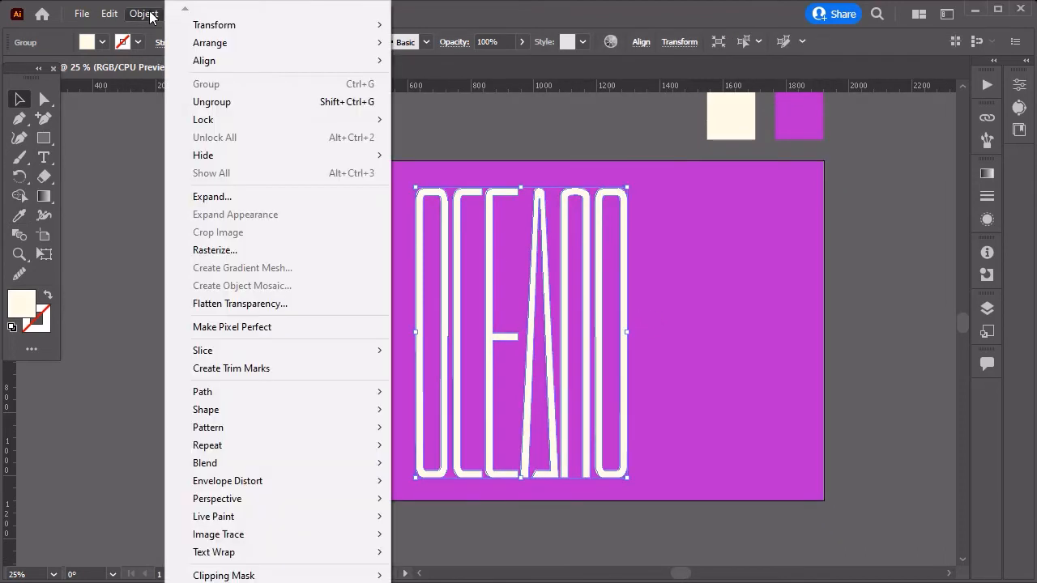
mouse_move(227, 481)
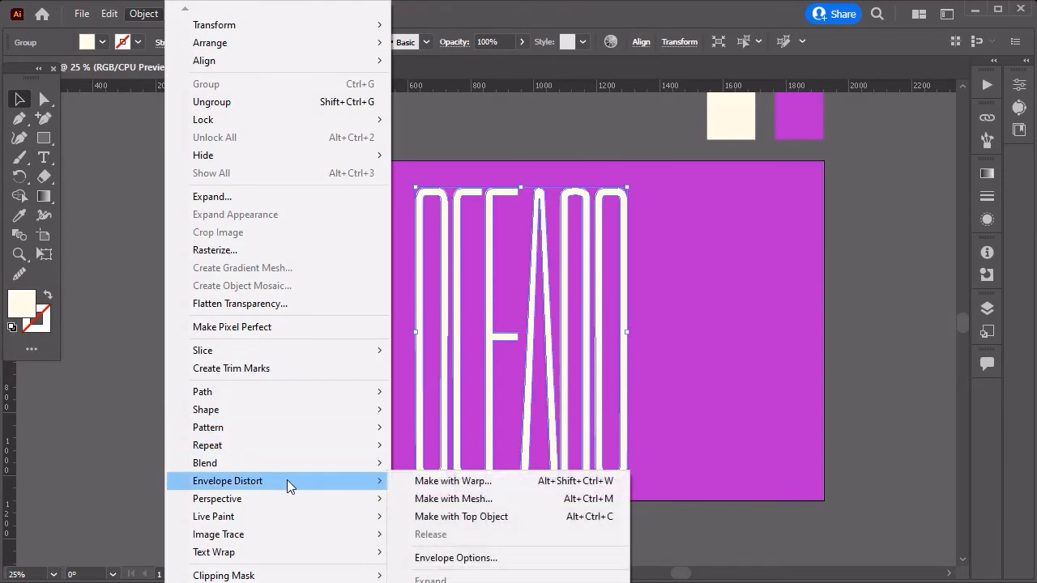
mouse_move(453, 498)
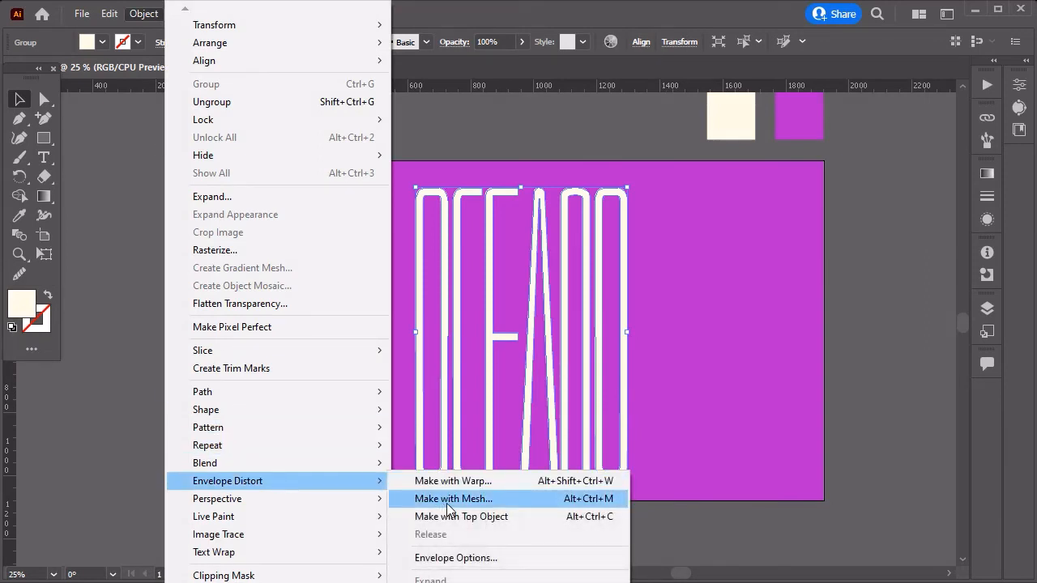
left_click(452, 499)
type("2")
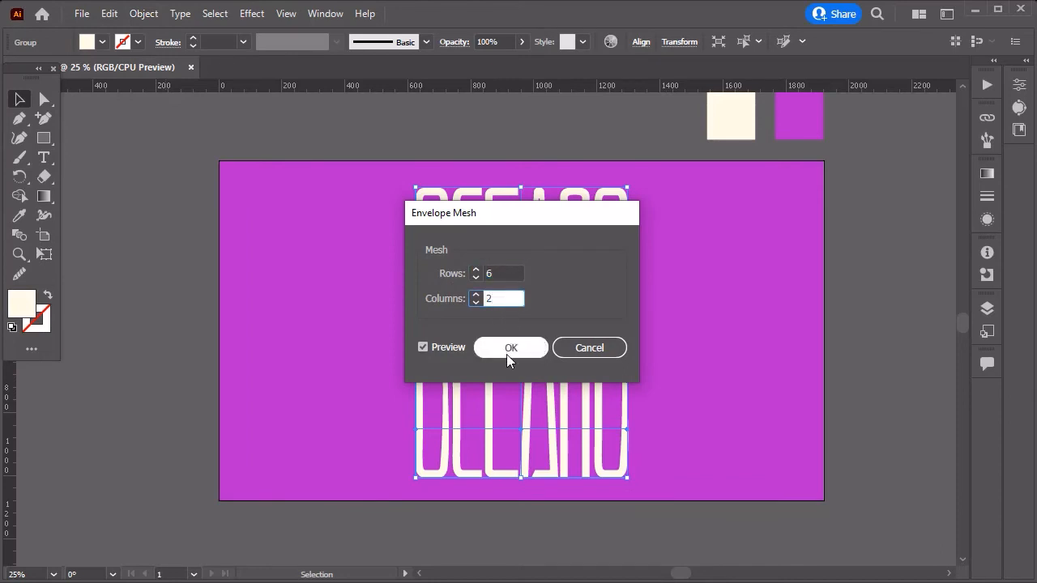
left_click(510, 347)
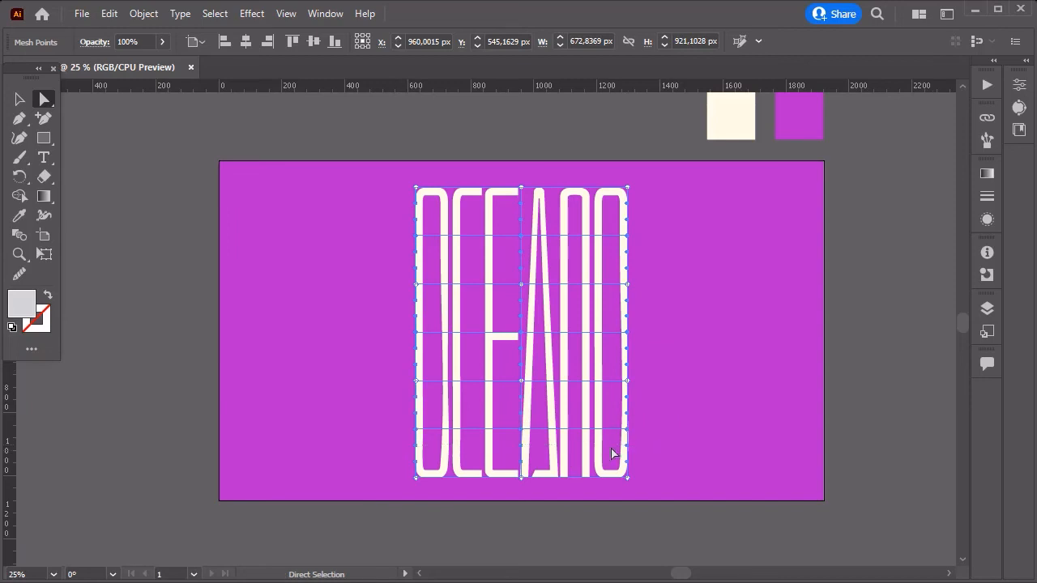
- Drag a right-side mesh point outward to curve the letter edges into waves
left_click_drag(612, 454, 648, 435)
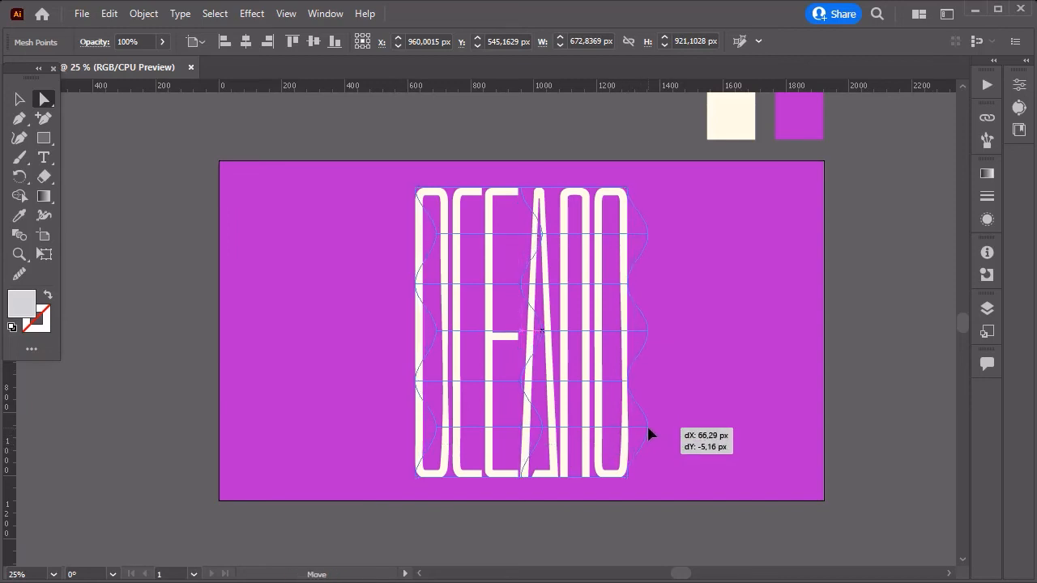